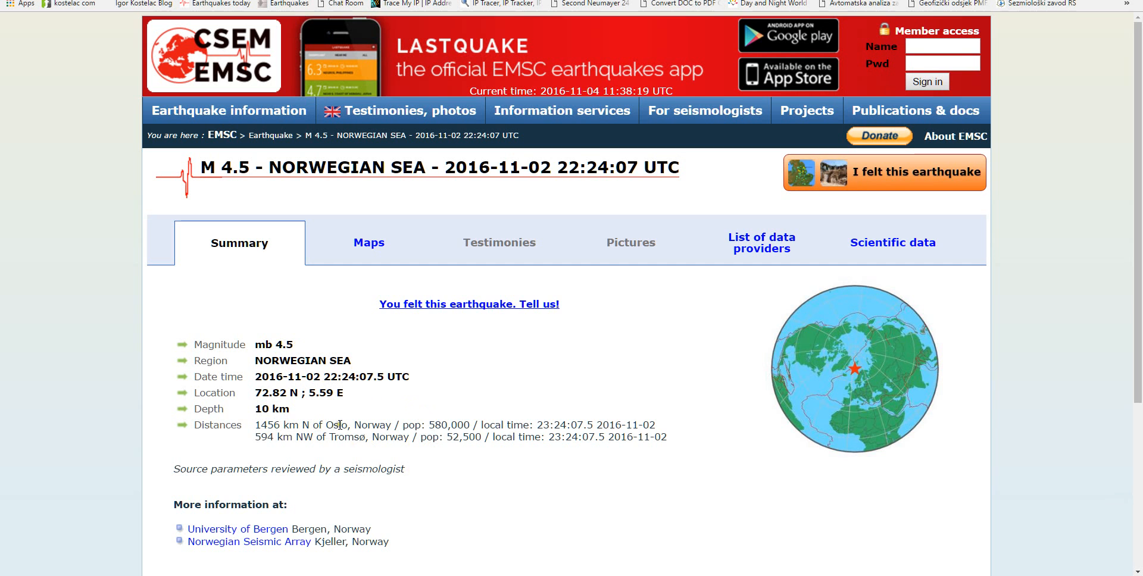
{"action": "mouse_move", "coordinate": [538, 558]}
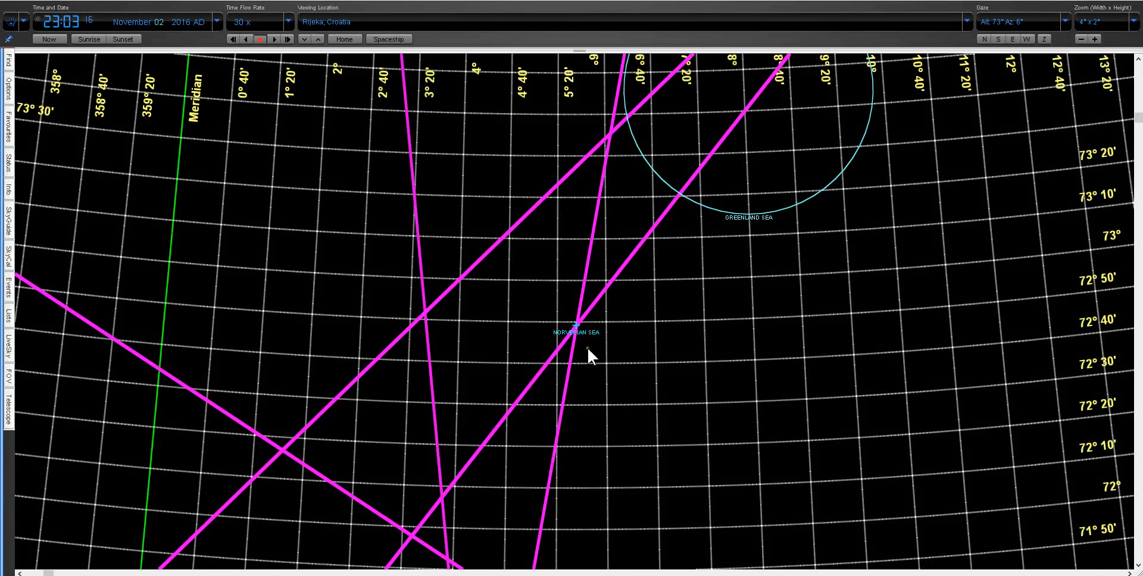
{"action": "mouse_move", "coordinate": [609, 335]}
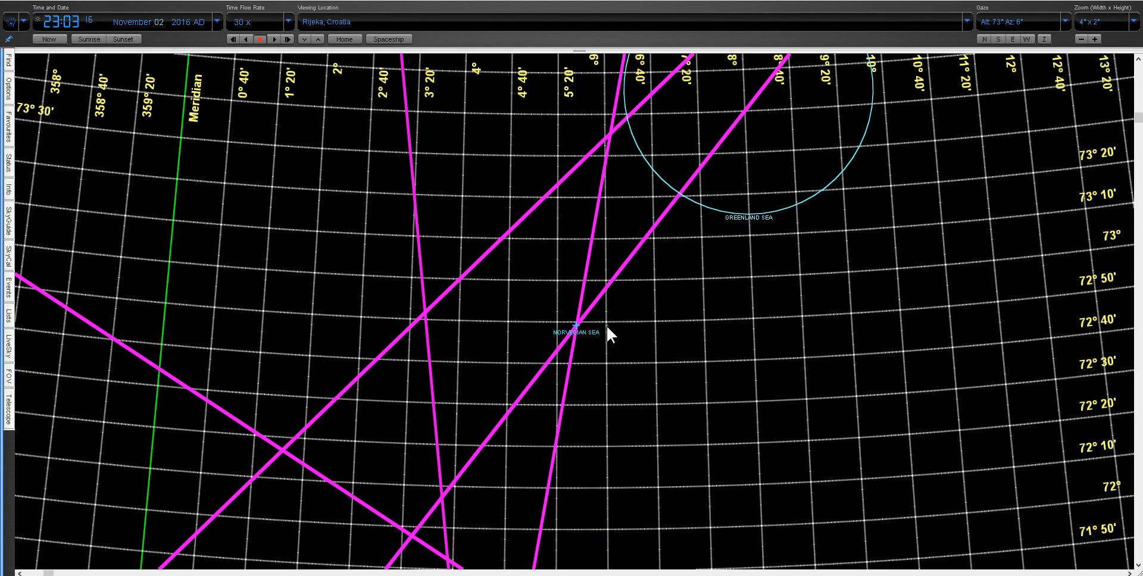
{"action": "mouse_move", "coordinate": [62, 21]}
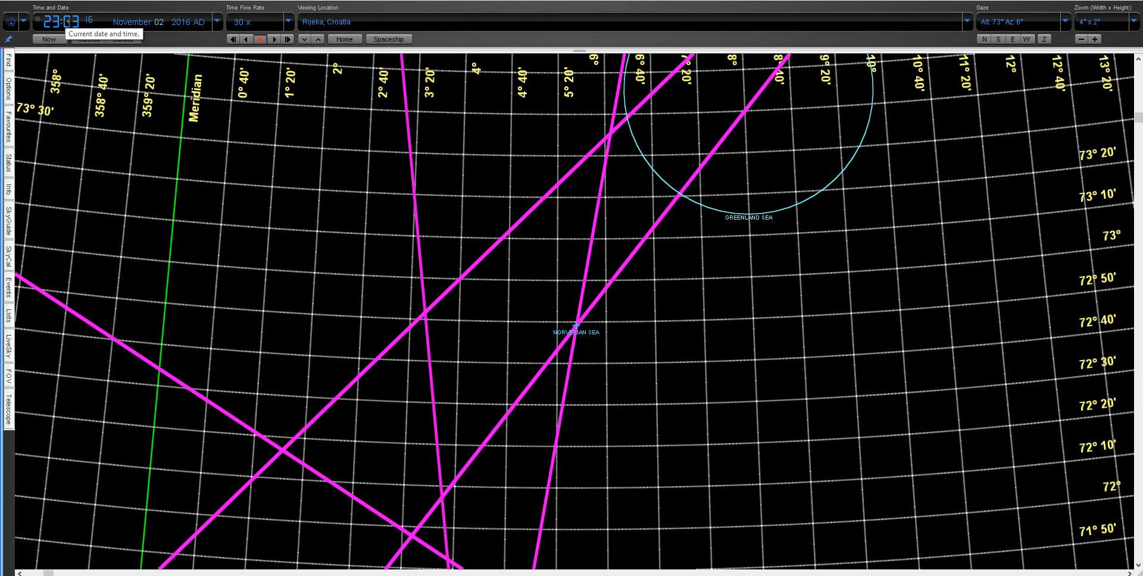
{"action": "mouse_move", "coordinate": [143, 165]}
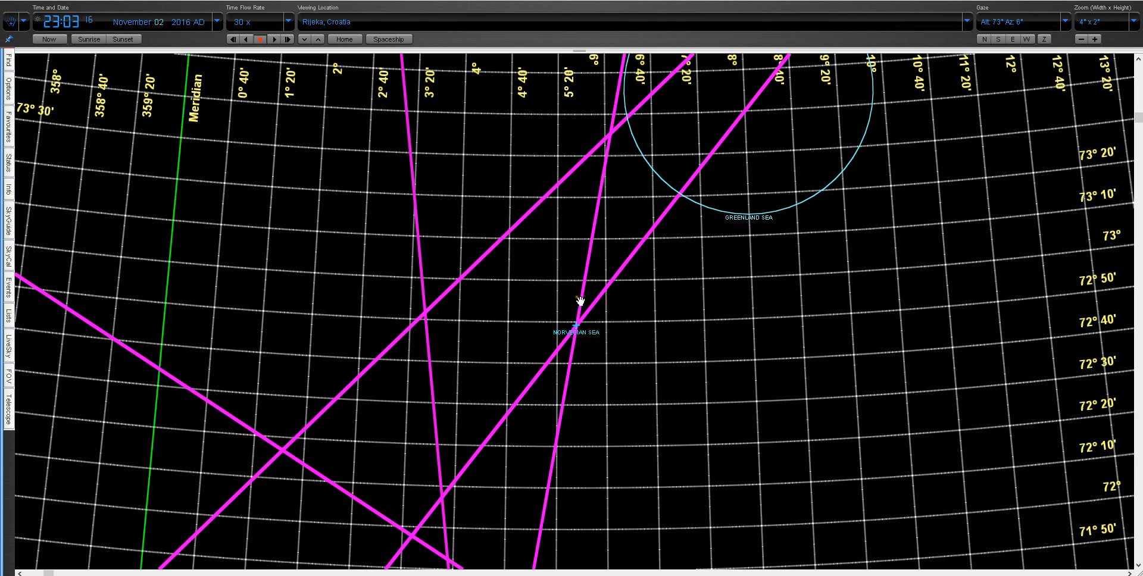
{"action": "mouse_move", "coordinate": [574, 334]}
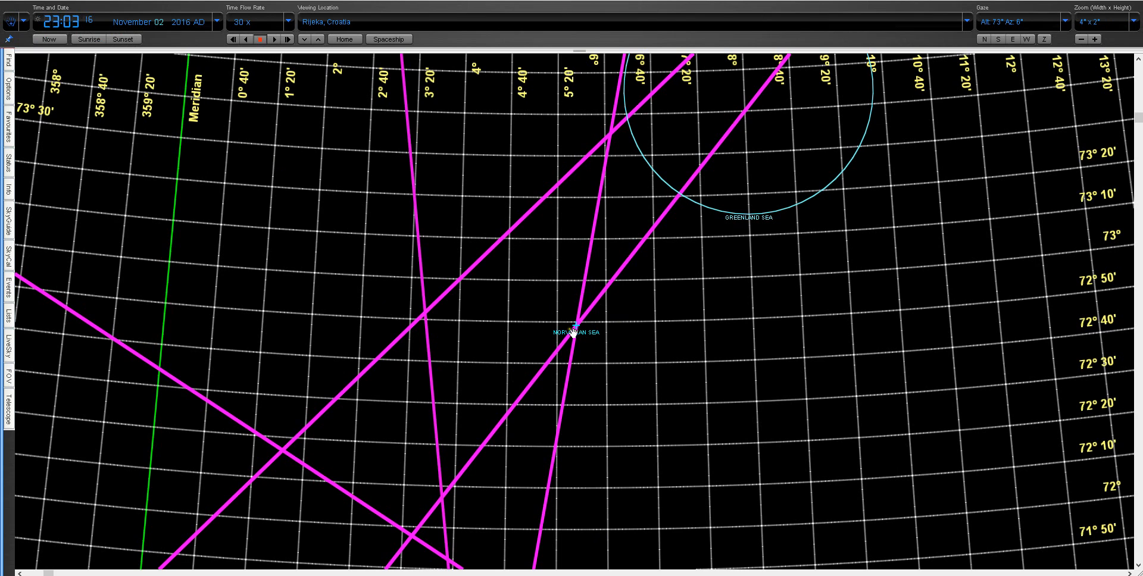
{"action": "mouse_move", "coordinate": [575, 347]}
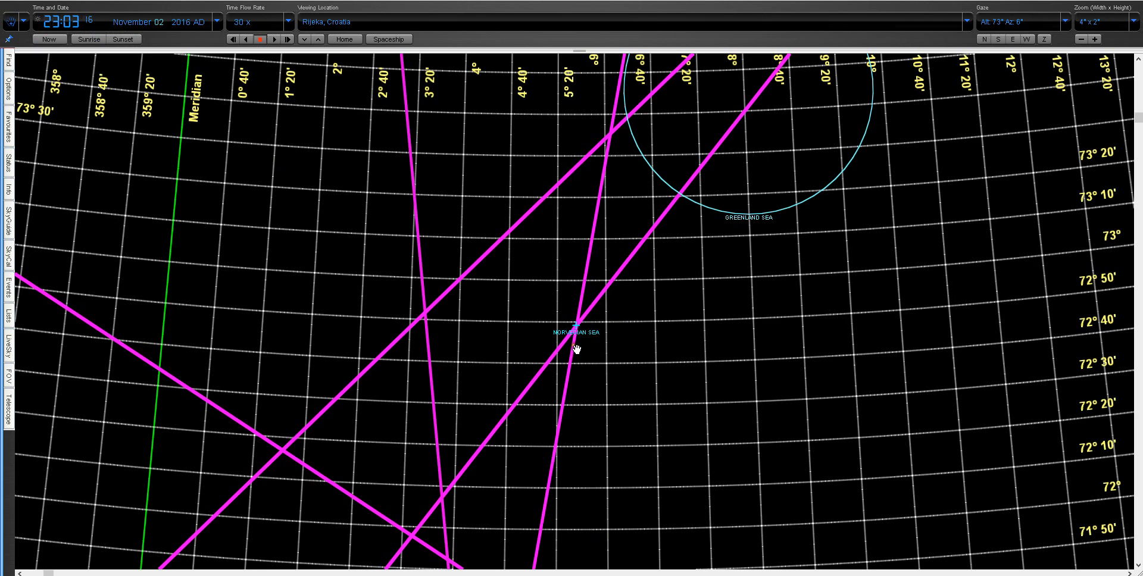
{"action": "mouse_move", "coordinate": [576, 330]}
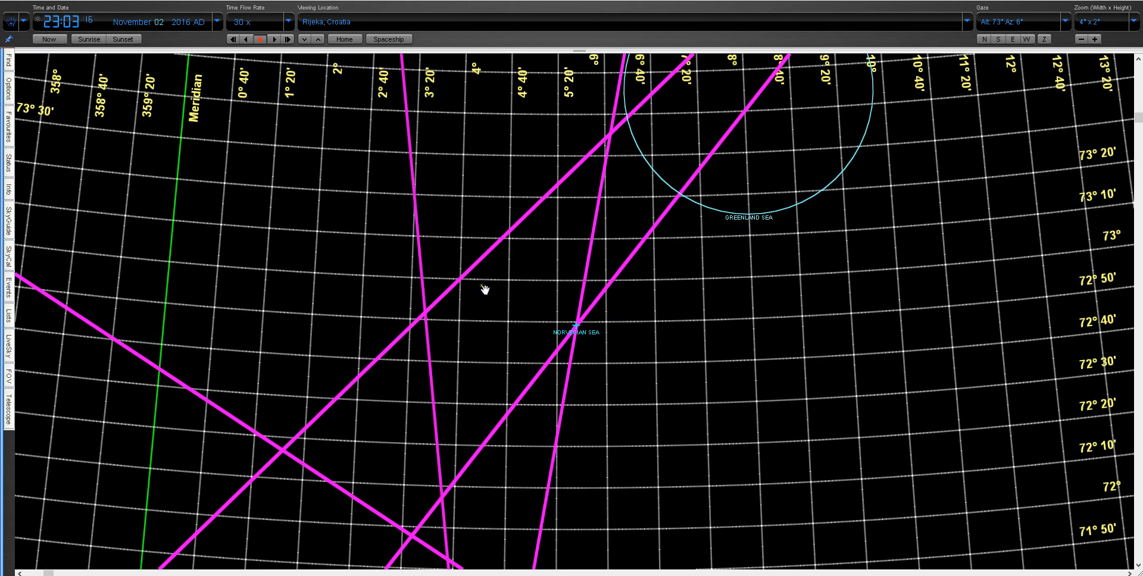
{"action": "mouse_move", "coordinate": [49, 38]}
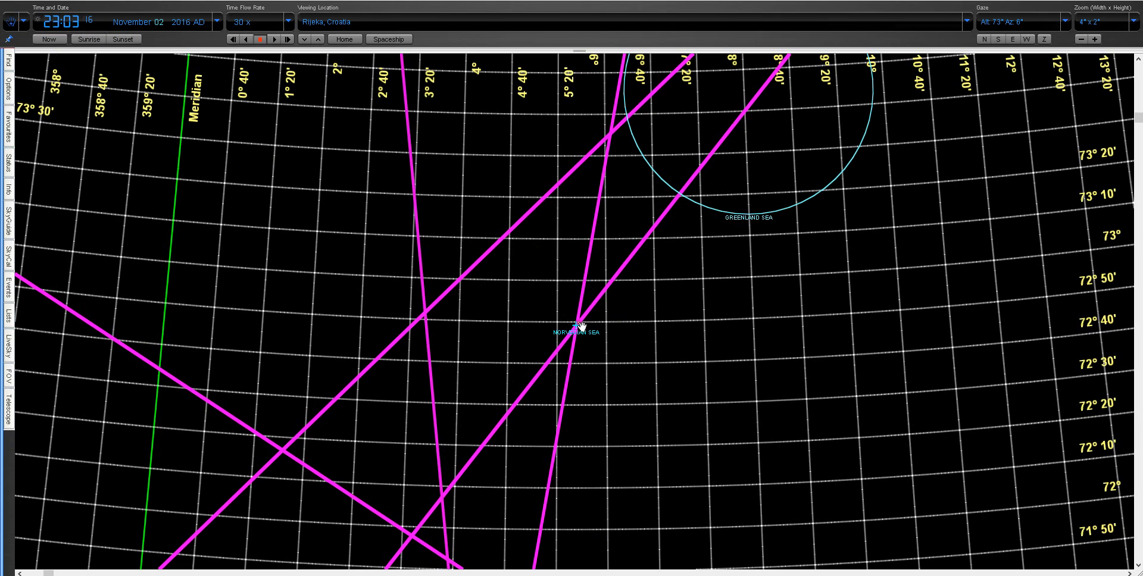
{"action": "mouse_move", "coordinate": [110, 63]}
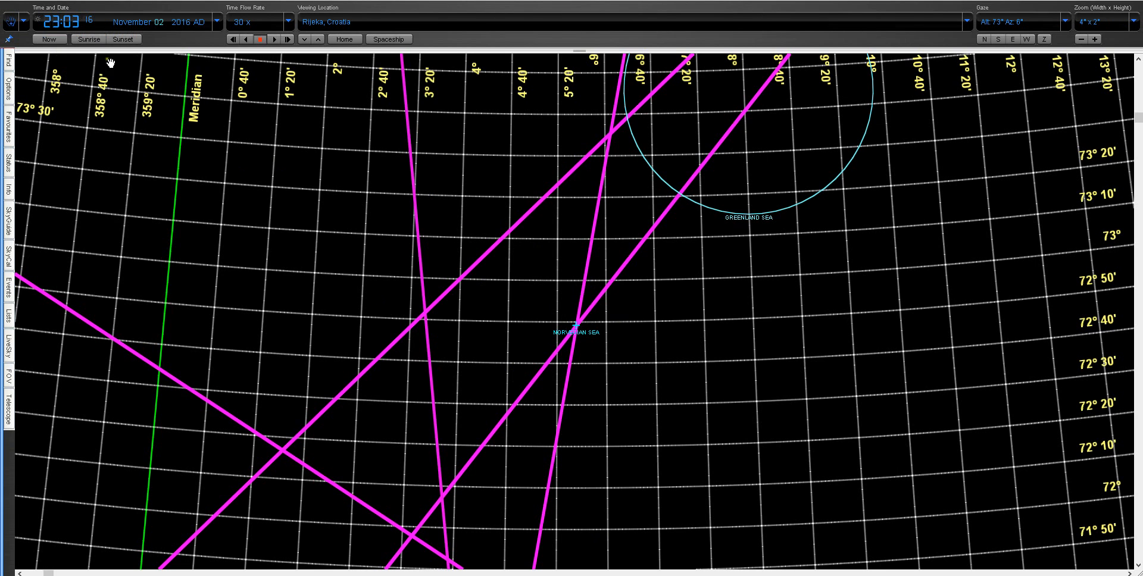
{"action": "mouse_move", "coordinate": [49, 39]}
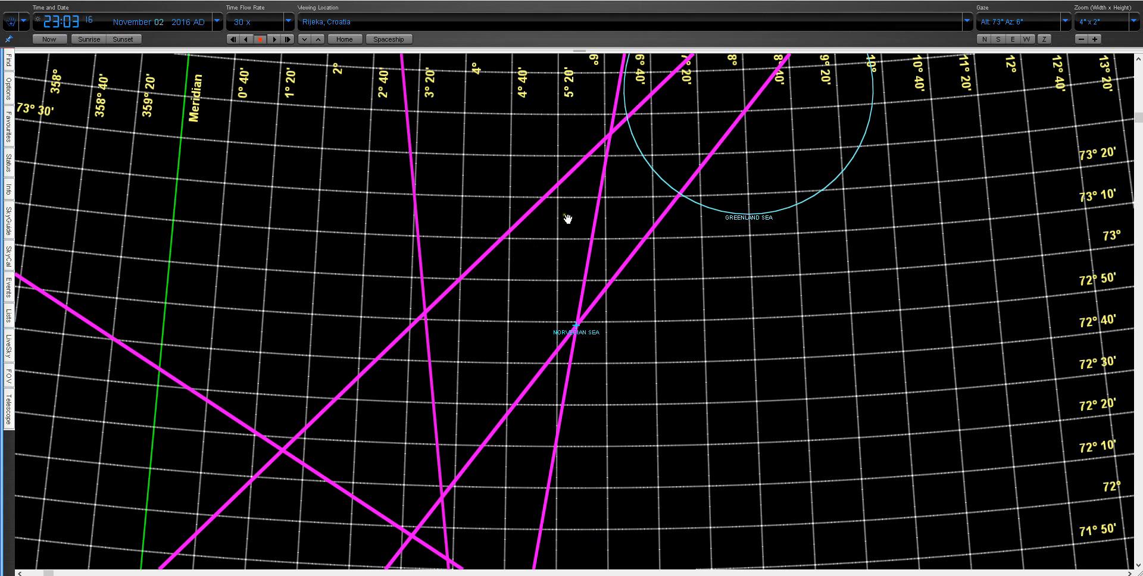
{"action": "mouse_move", "coordinate": [542, 264]}
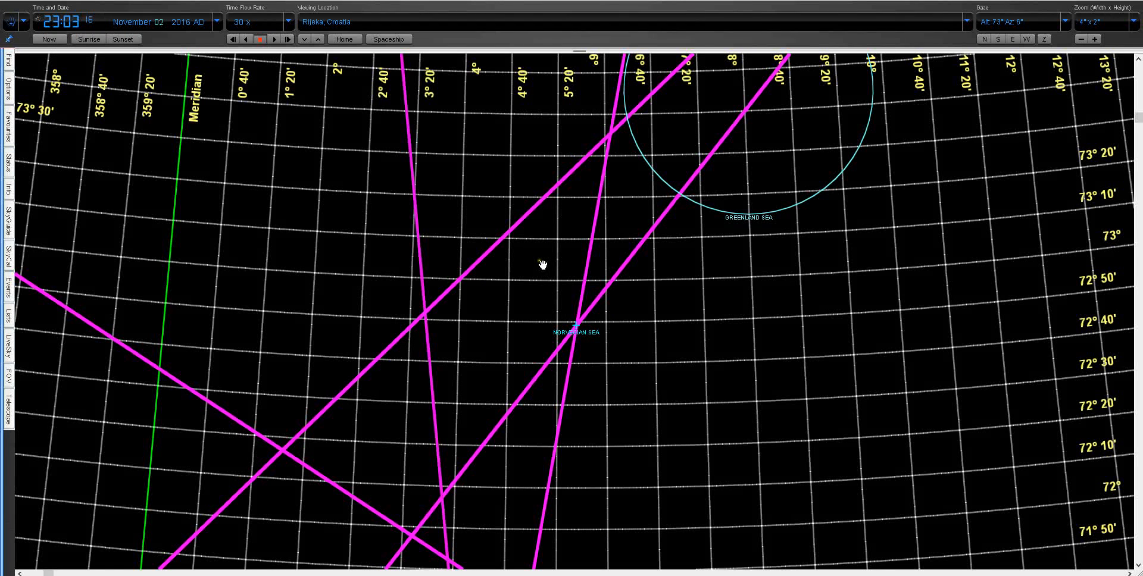
{"action": "mouse_move", "coordinate": [534, 277]}
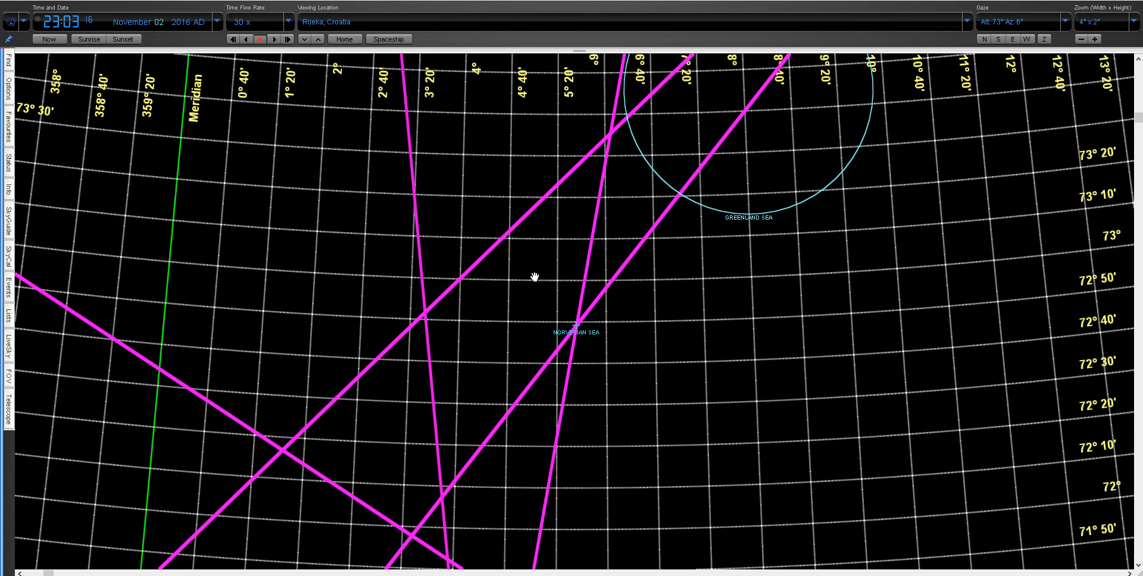
{"action": "mouse_move", "coordinate": [601, 136]}
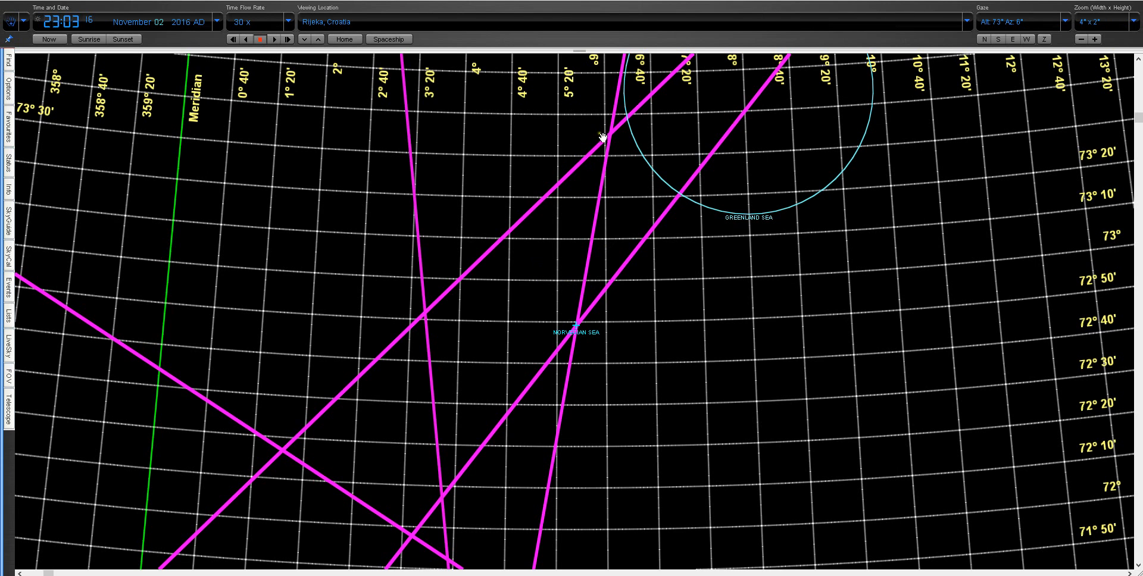
{"action": "mouse_move", "coordinate": [630, 305]}
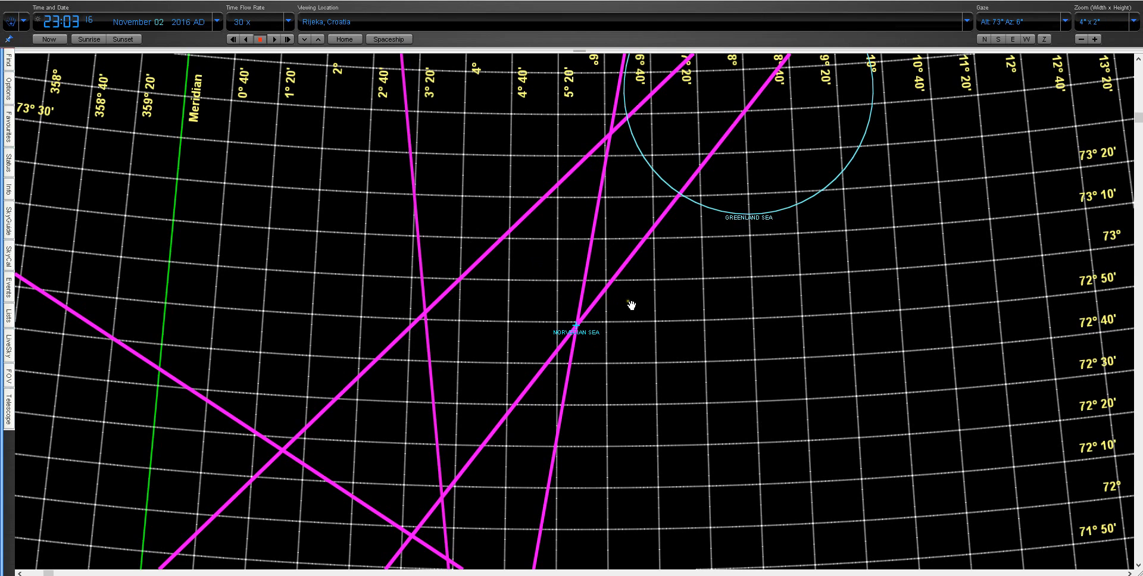
{"action": "mouse_move", "coordinate": [644, 315]}
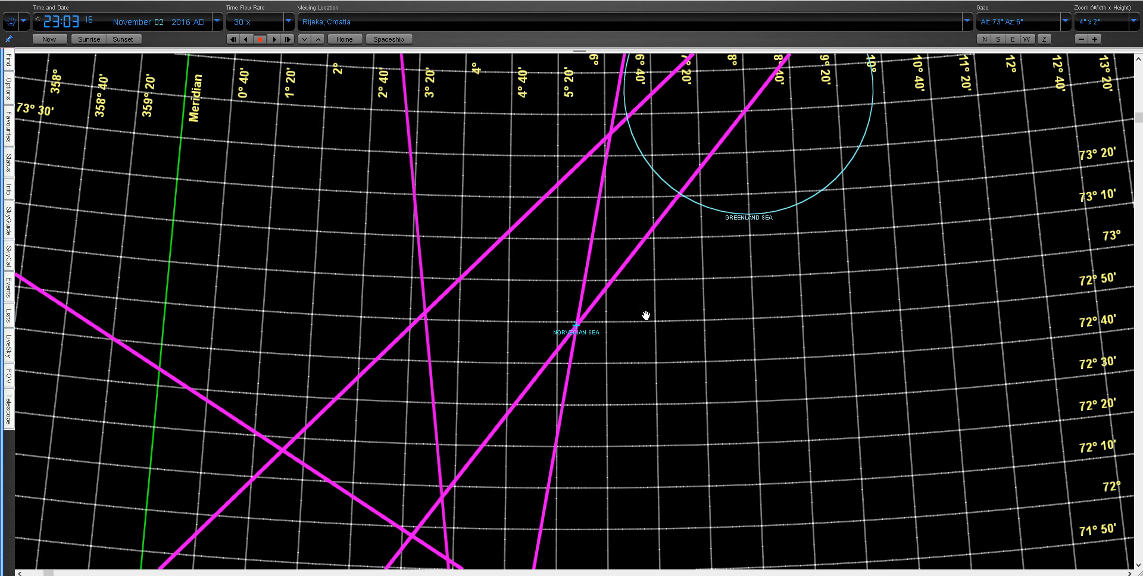
{"action": "mouse_move", "coordinate": [644, 314]}
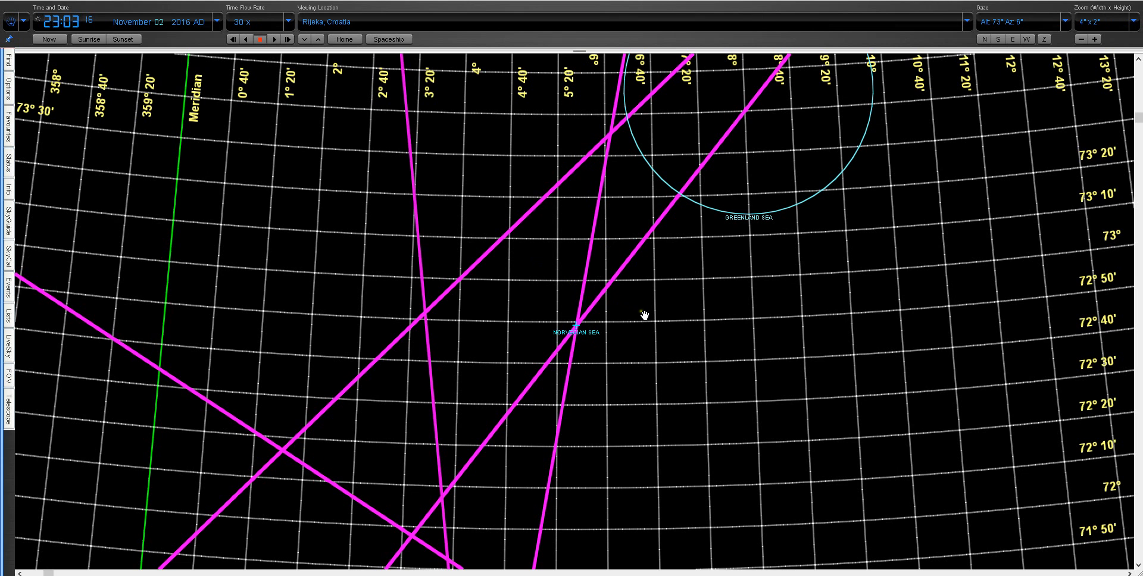
{"action": "mouse_move", "coordinate": [594, 307]}
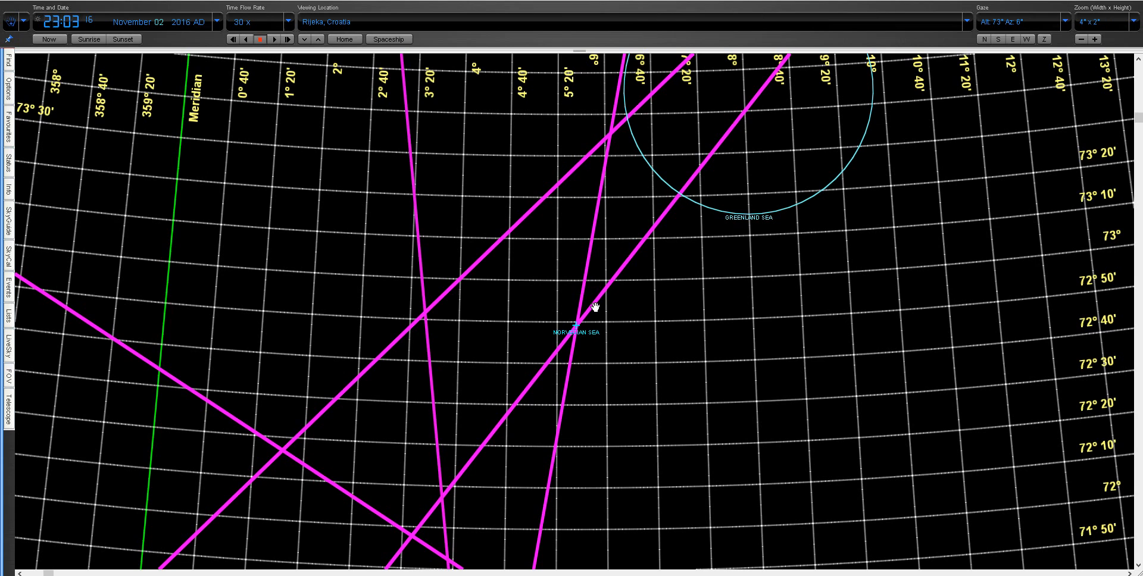
{"action": "mouse_move", "coordinate": [622, 272]}
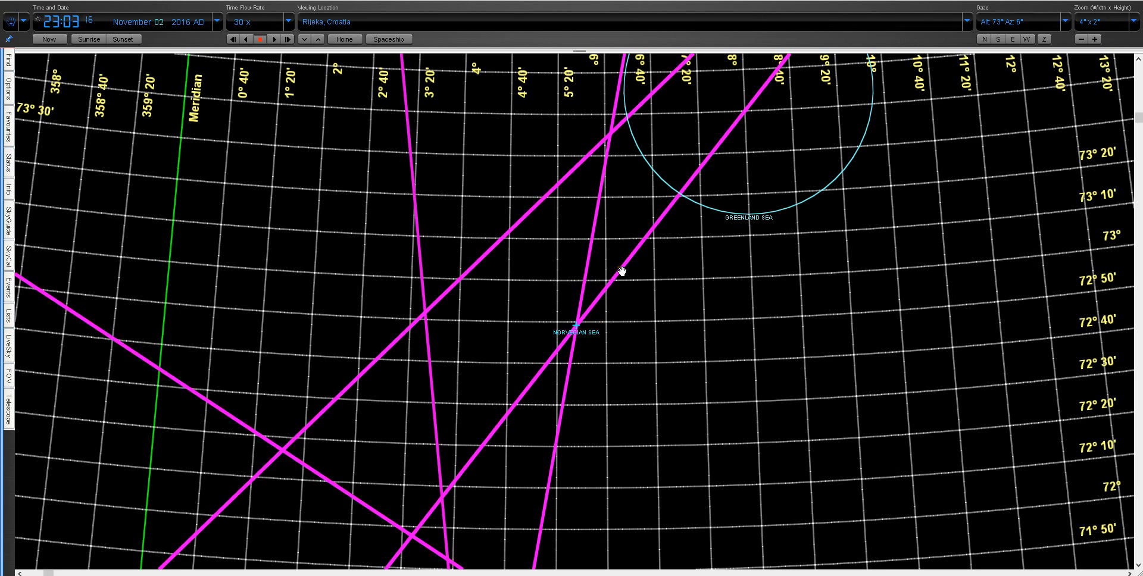
{"action": "mouse_move", "coordinate": [548, 383]}
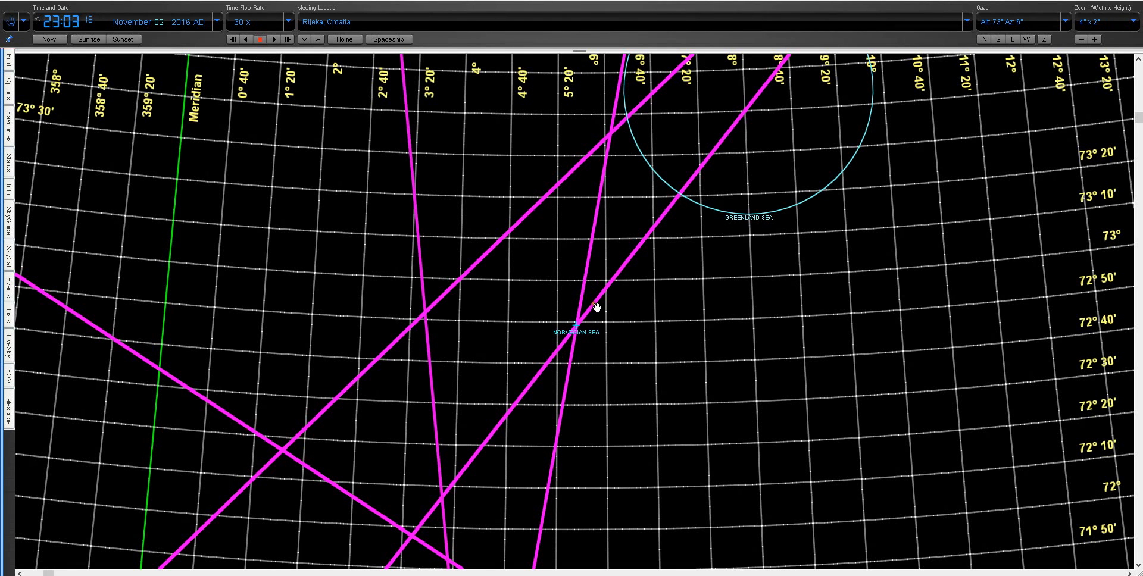
{"action": "mouse_move", "coordinate": [599, 374]}
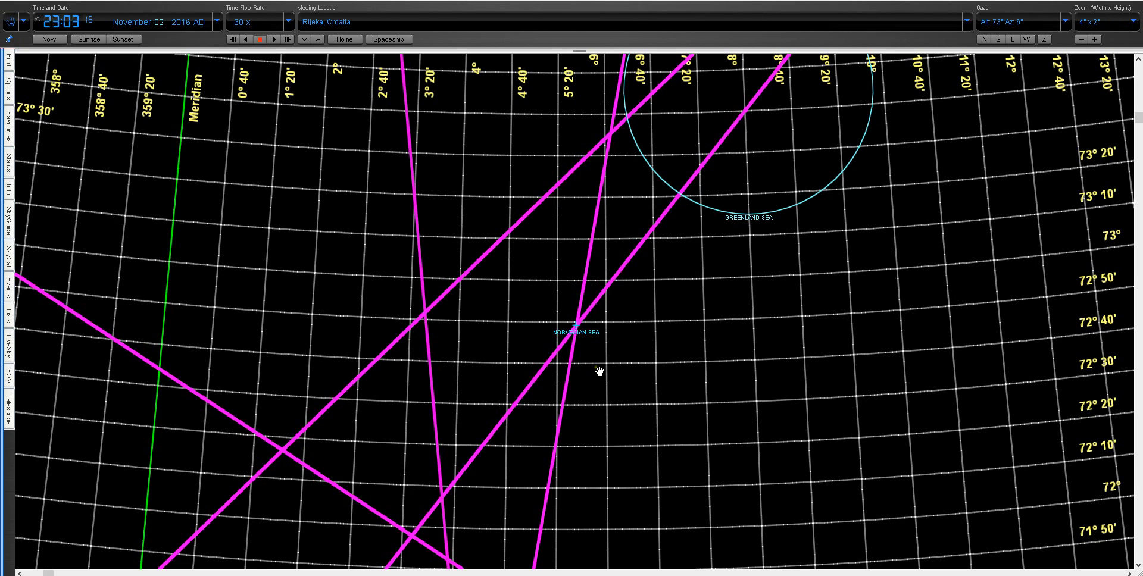